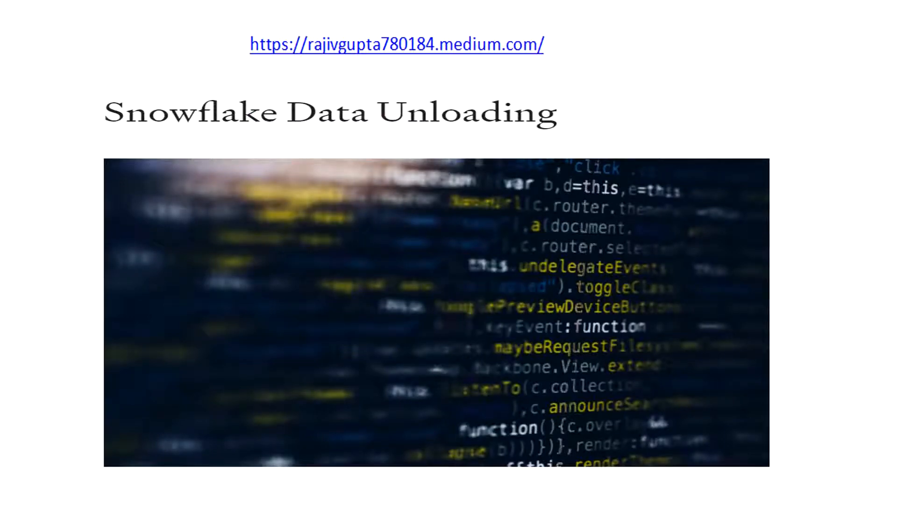
Advance the presentation past the Snowflake Data Unloading title slide to the DEMO slide.
click(15, 491)
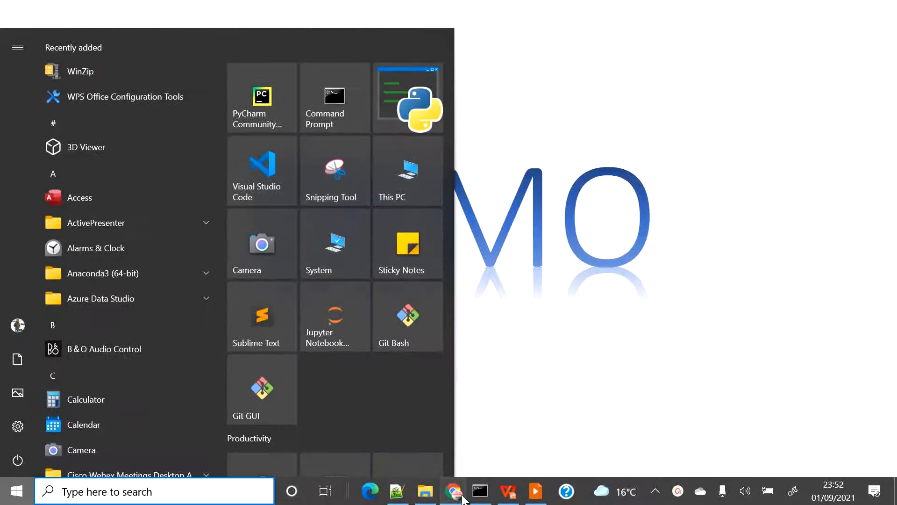
Switch from PowerPoint to the Chrome window showing the Snowflake data unloading worksheet.
click(454, 492)
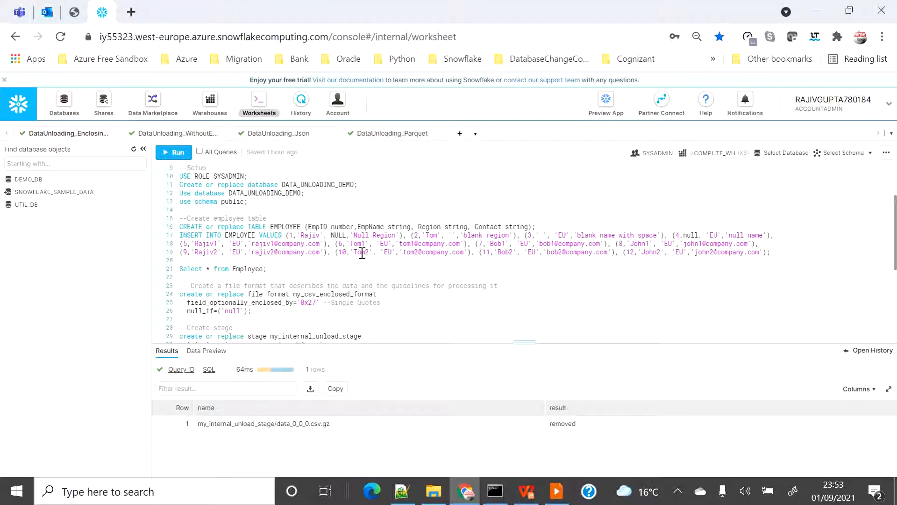
click(246, 176)
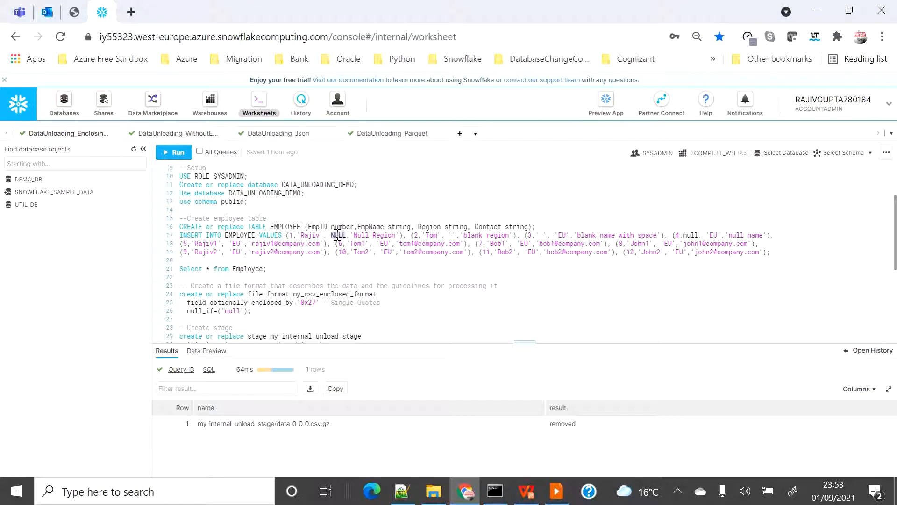
mouse_move(359, 234)
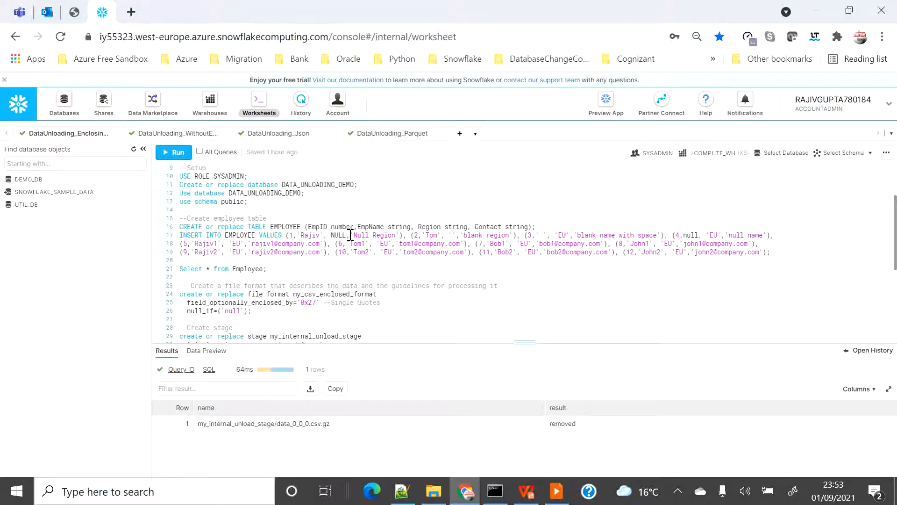
double_click(375, 235)
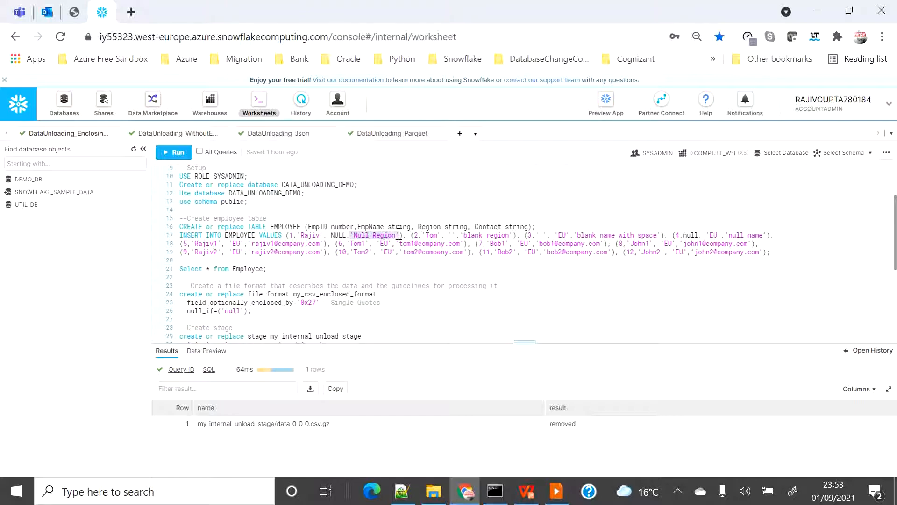
mouse_move(474, 235)
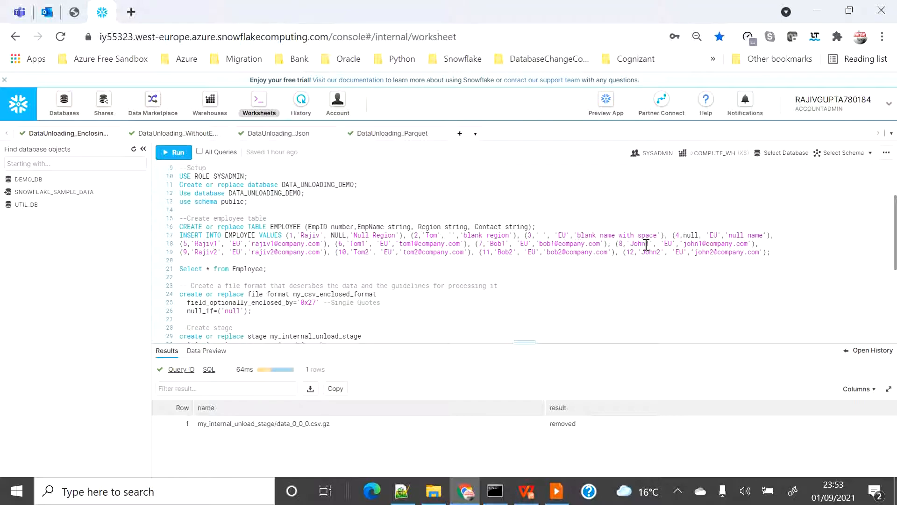
mouse_move(701, 235)
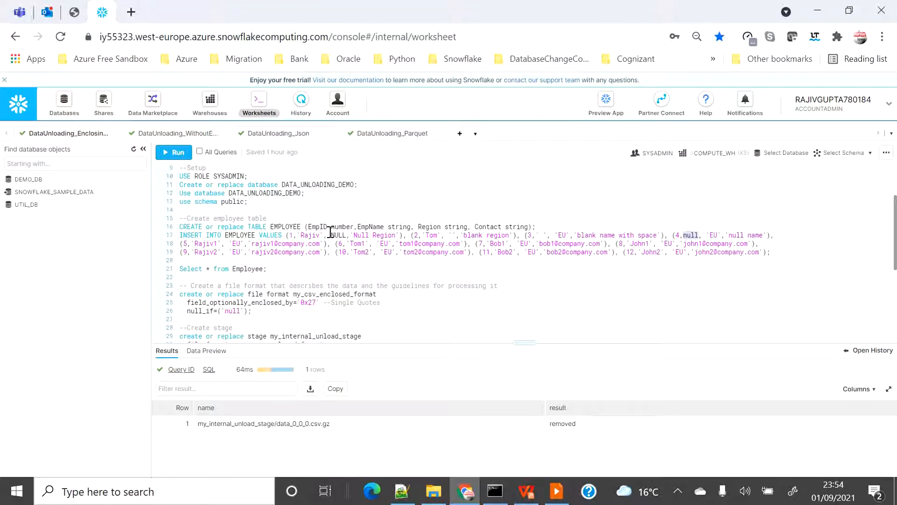
scroll(up, 3)
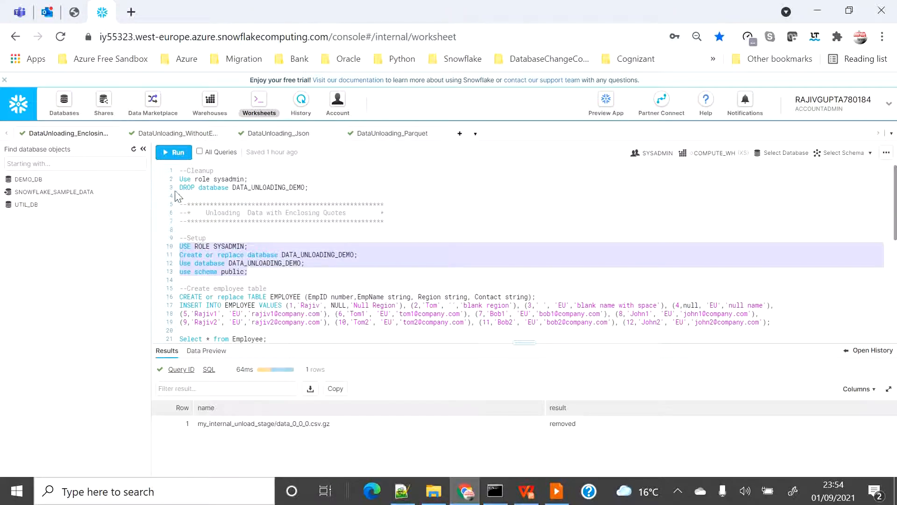
Run the DATA_UNLOADING_DEMO setup statements, then create EMPLOYEE and insert its 12 rows.
click(173, 152)
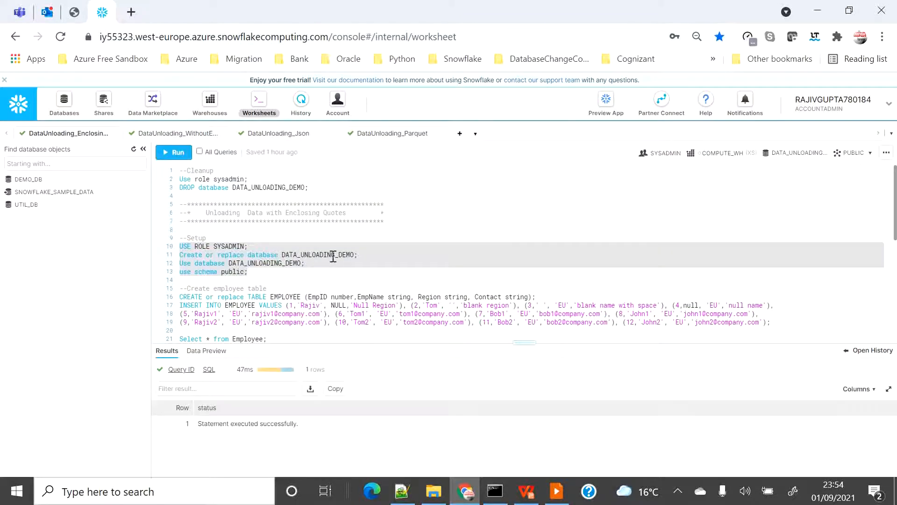
scroll(down, 3)
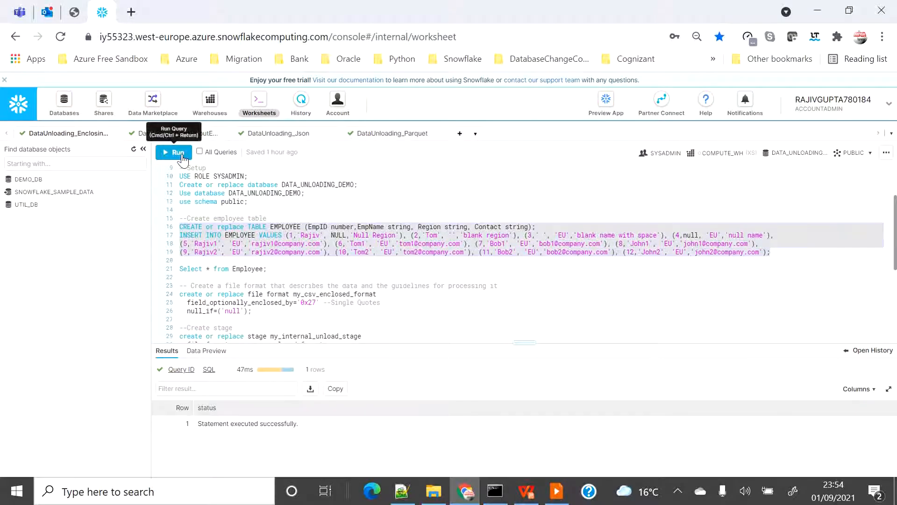
click(173, 152)
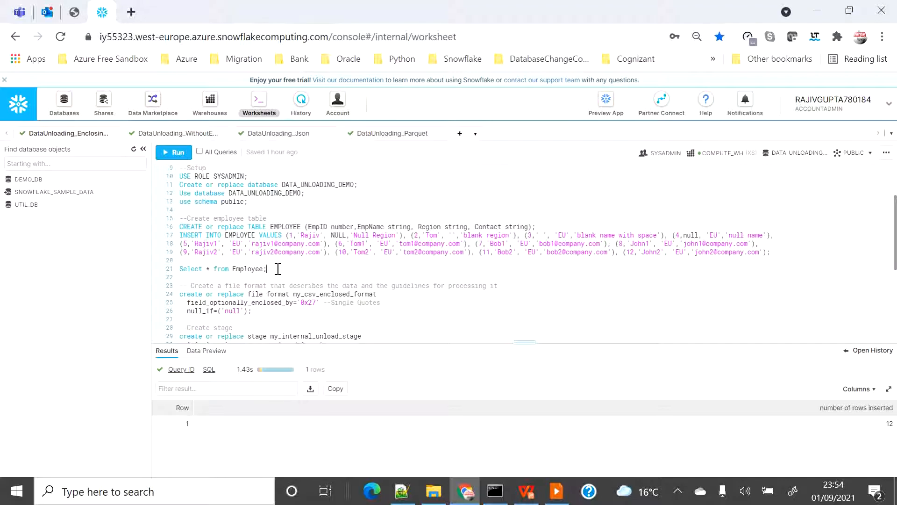
Run SELECT * FROM Employee and highlight the NULL-name row and ordinary rows 5 onward.
click(173, 152)
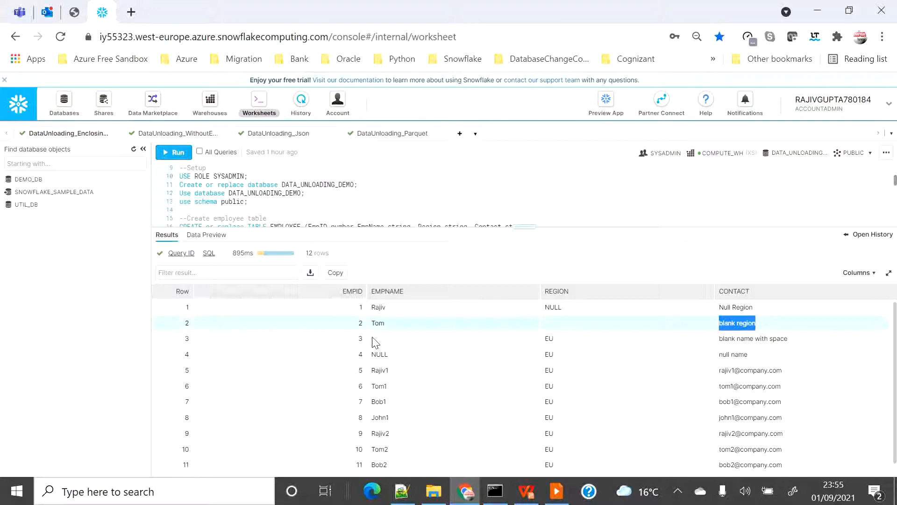
mouse_move(398, 344)
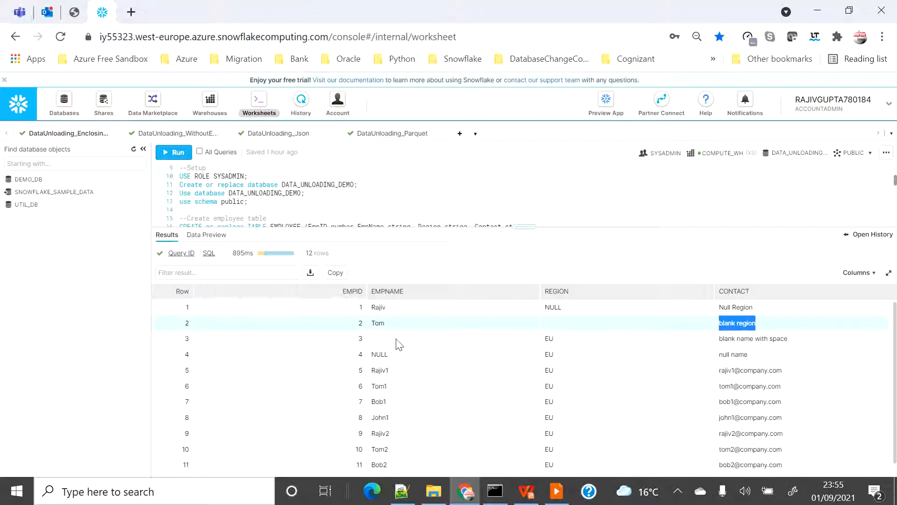
mouse_move(395, 344)
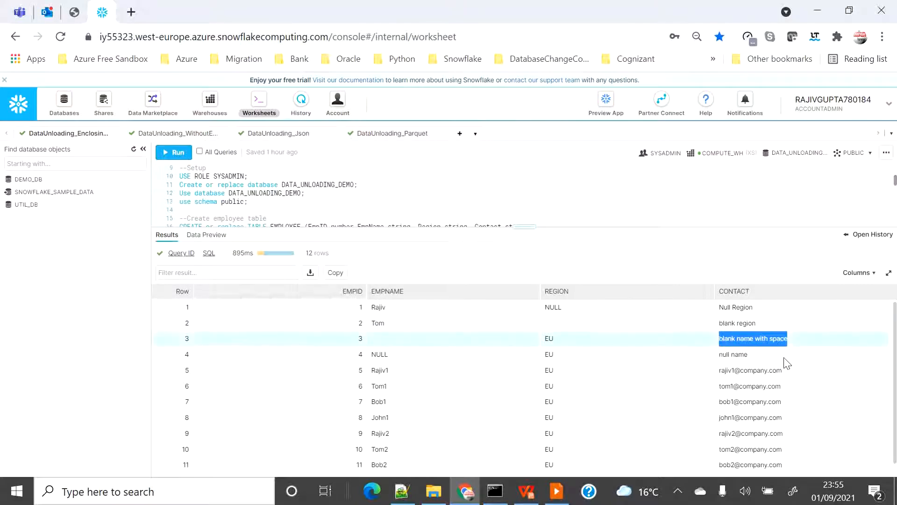
click(733, 354)
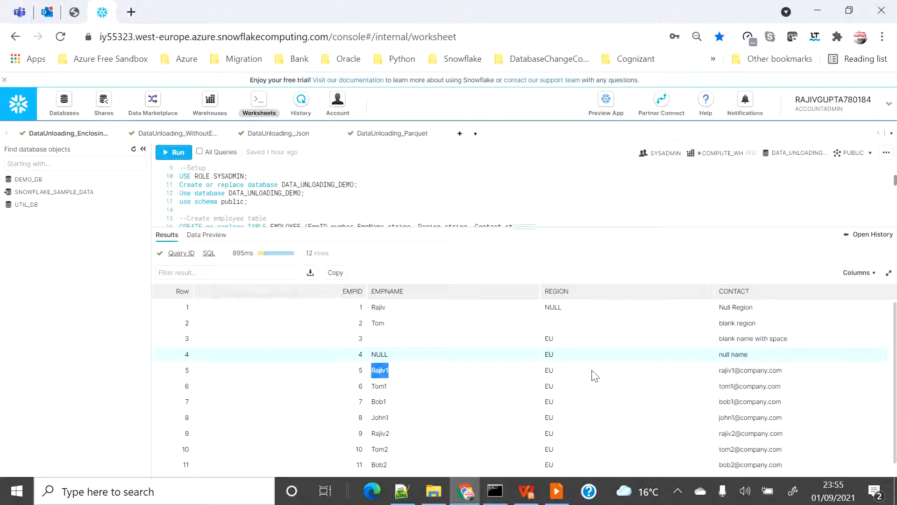
drag(380, 370, 749, 464)
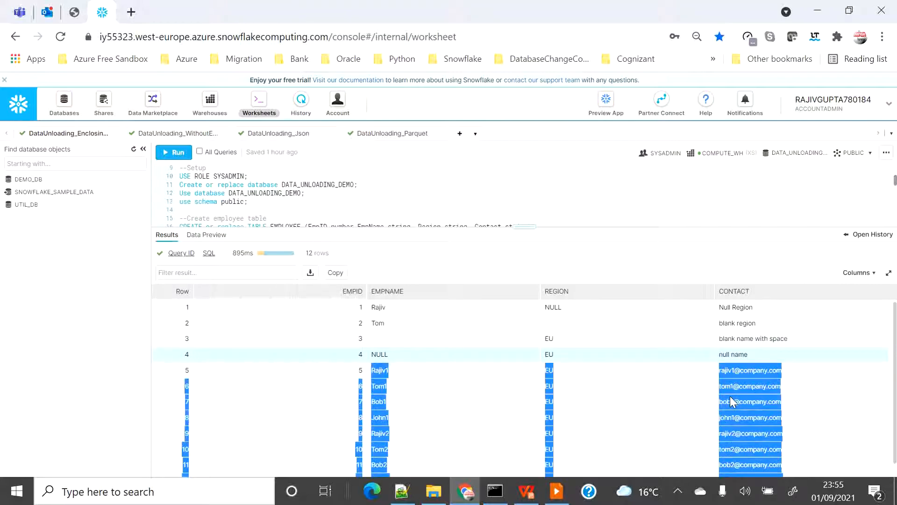
mouse_move(681, 377)
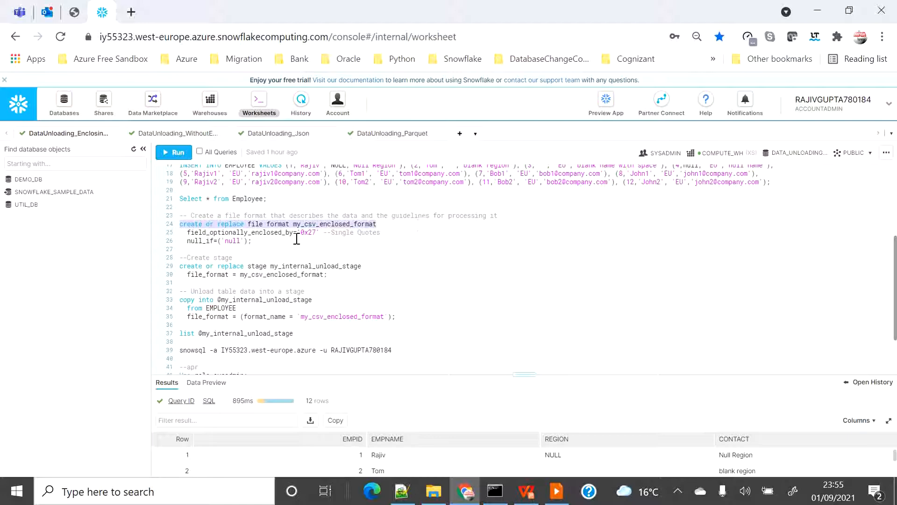
Run CREATE FILE FORMAT my_csv_enclosed_format with field_optionally_enclosed_by='0x27'.
drag(179, 224, 252, 240)
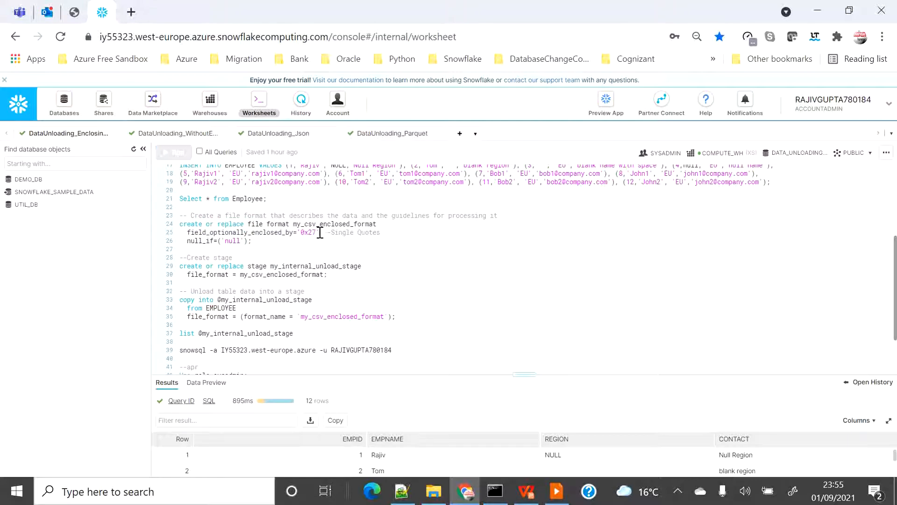
double_click(308, 232)
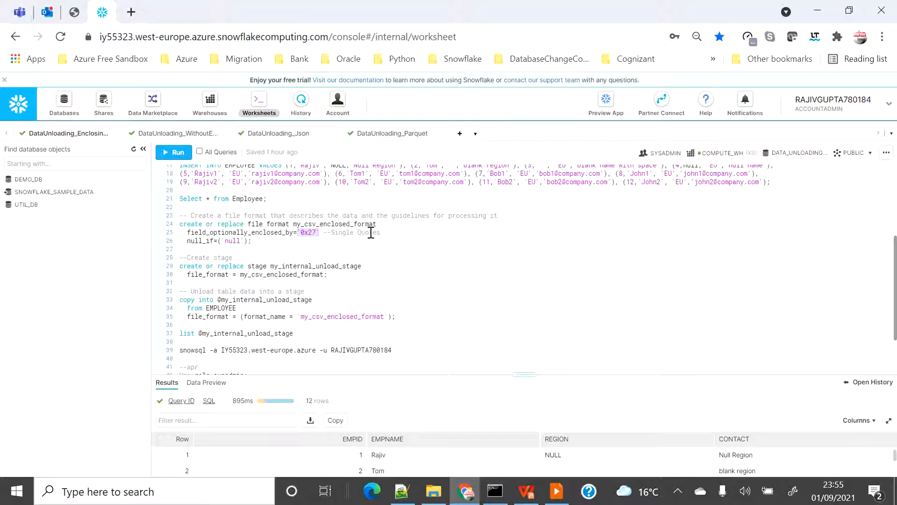
click(252, 240)
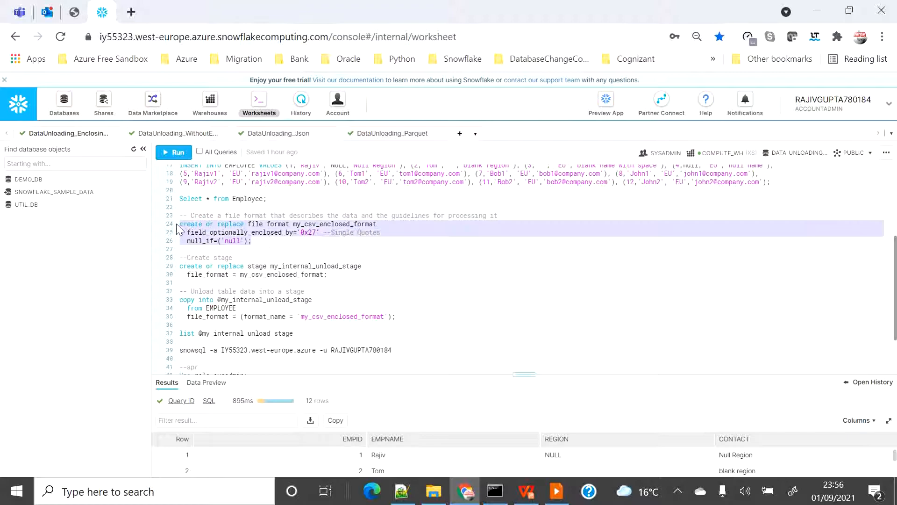
mouse_move(173, 152)
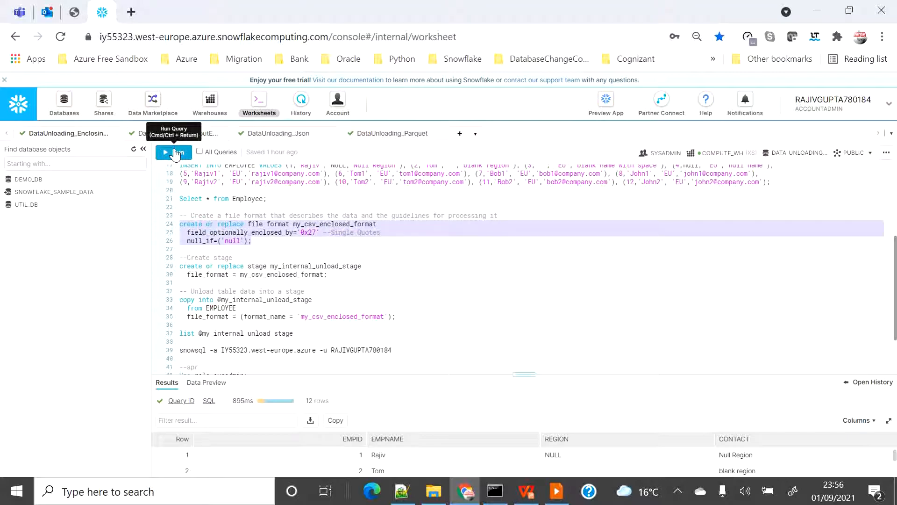
click(174, 152)
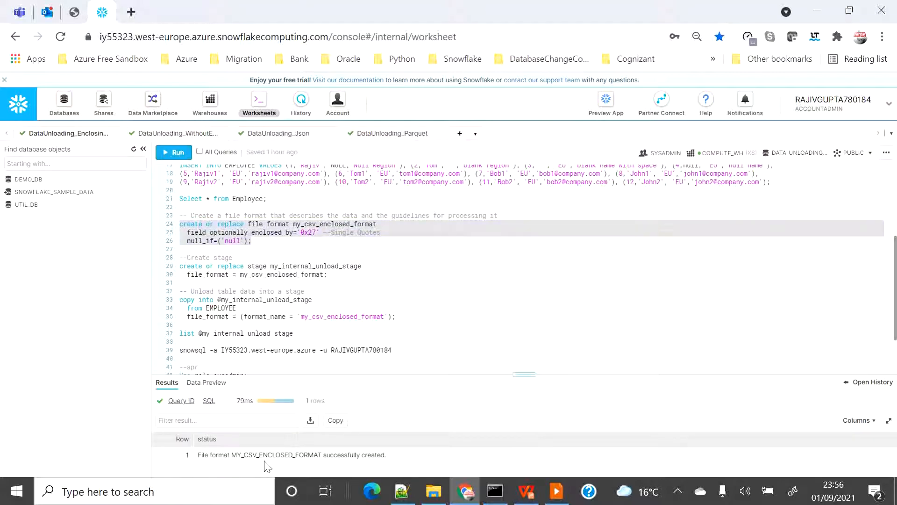
Browse Databases to DATA_UNLOADING_DEMO's File Formats list and select MY_CSV_ENCLOSED_FORMAT.
click(63, 103)
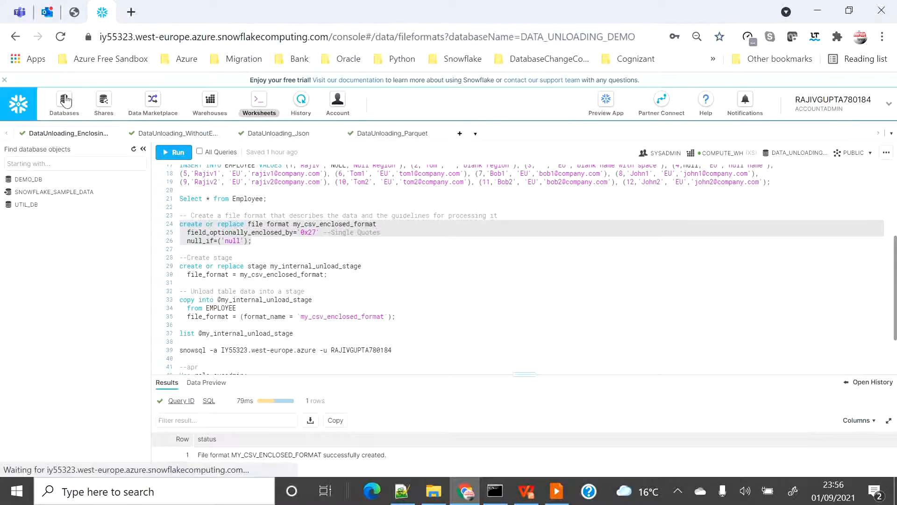
click(64, 103)
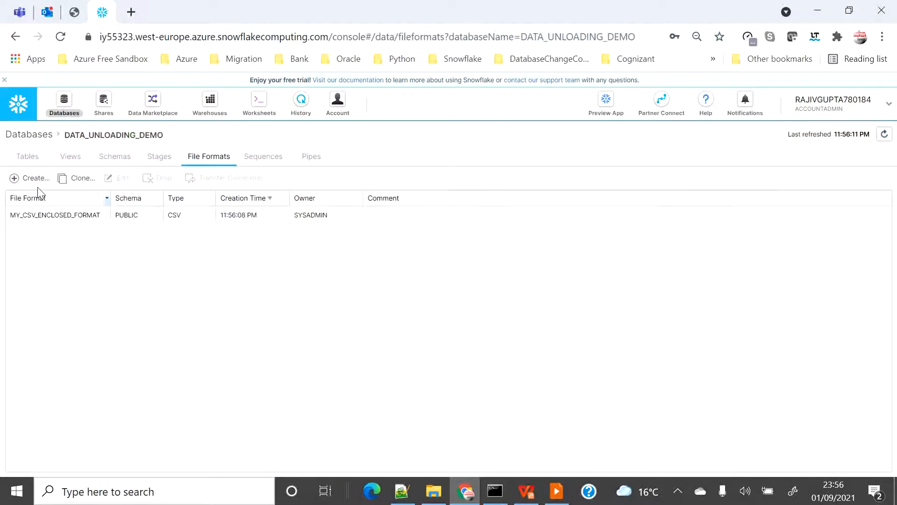
click(35, 178)
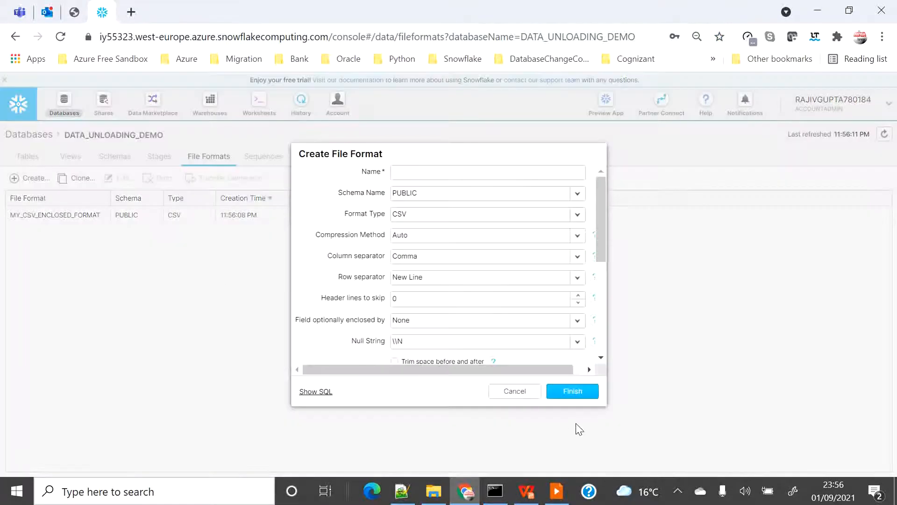
click(514, 391)
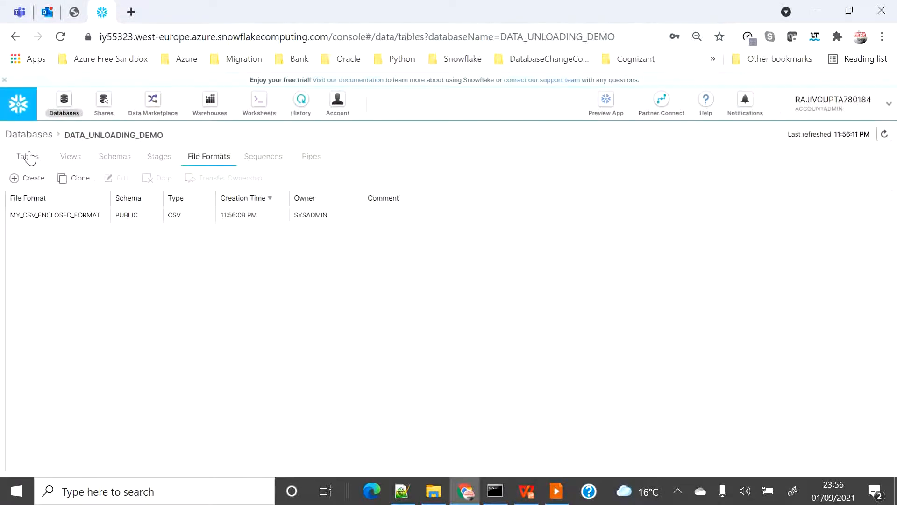
click(29, 134)
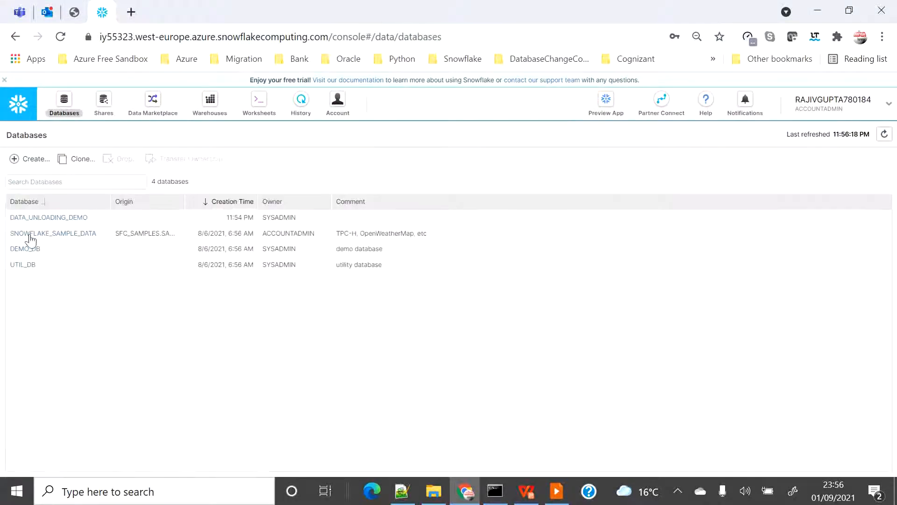
click(48, 217)
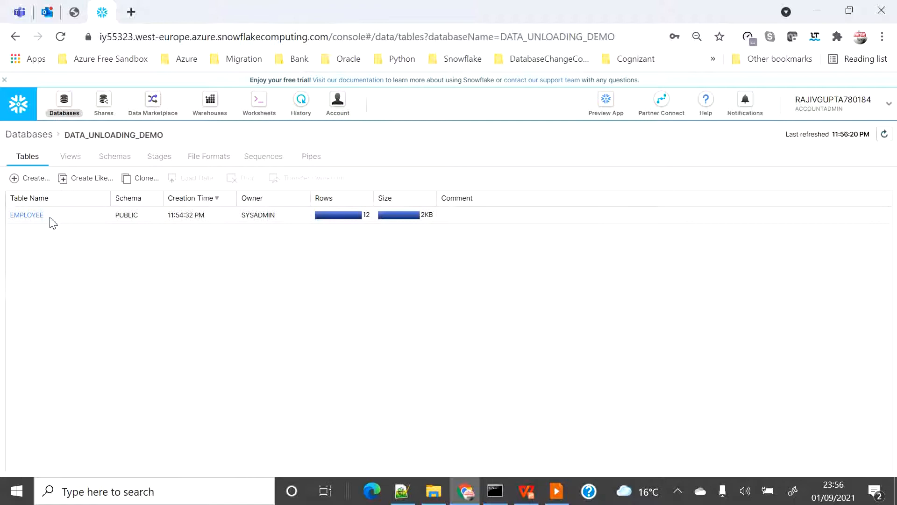
click(209, 157)
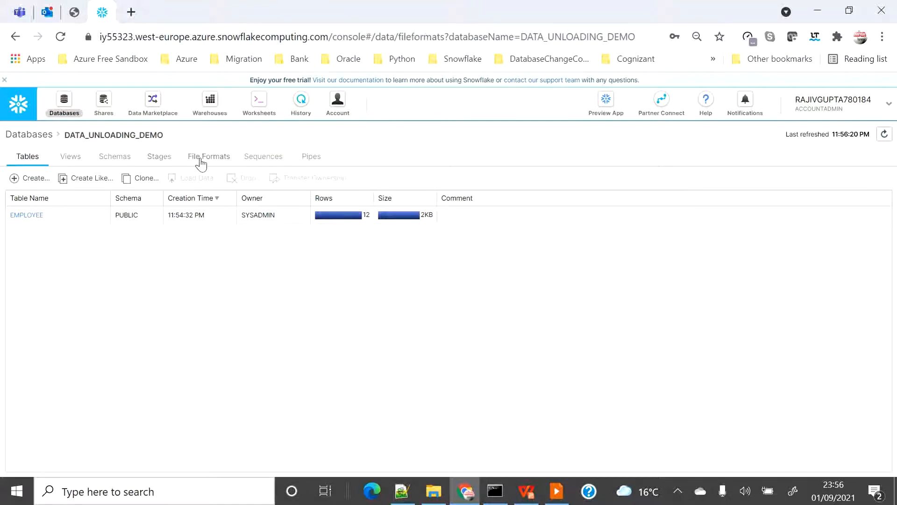
click(208, 155)
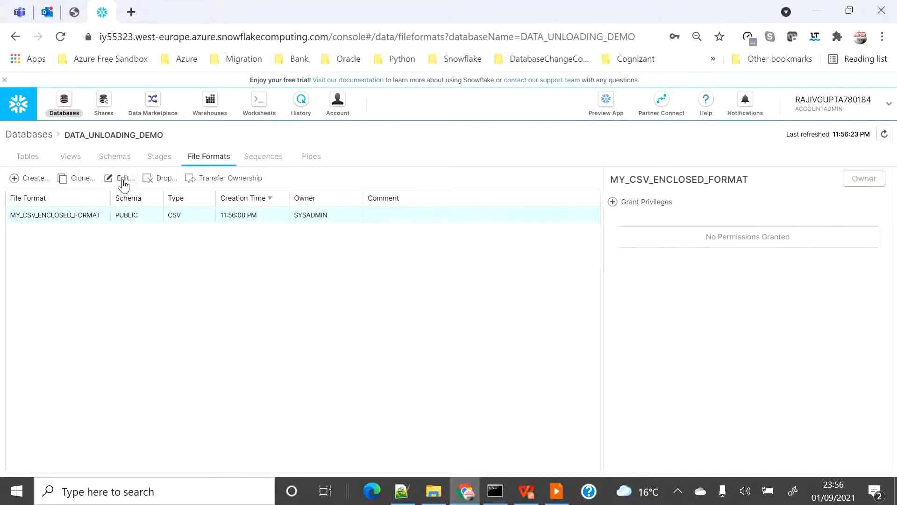
click(124, 178)
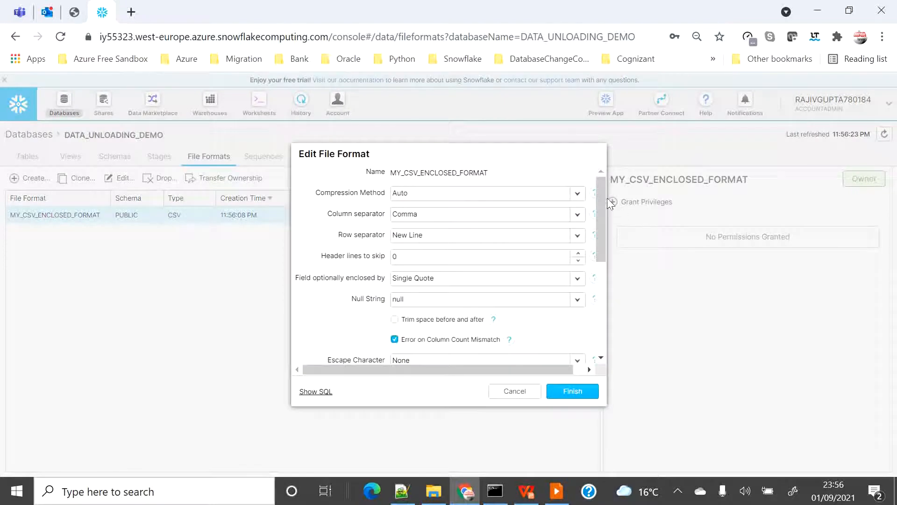
scroll(down, 3)
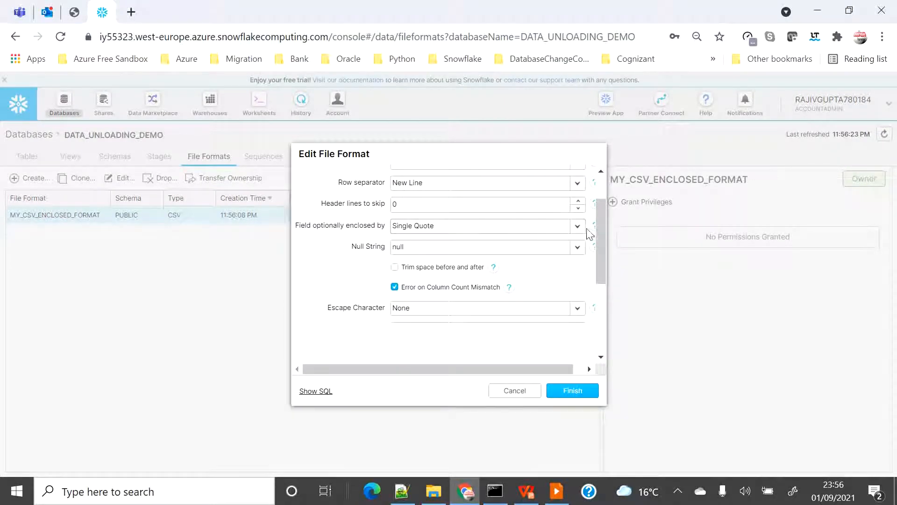
click(577, 225)
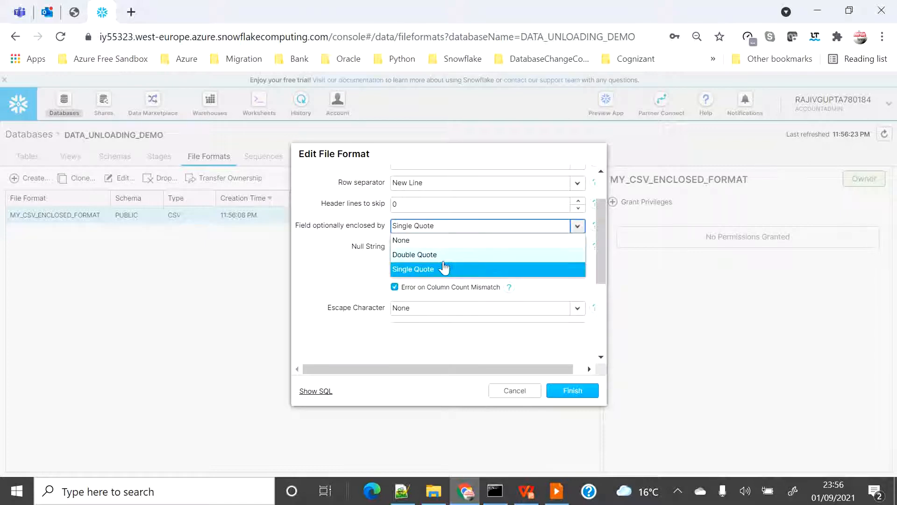
mouse_move(408, 240)
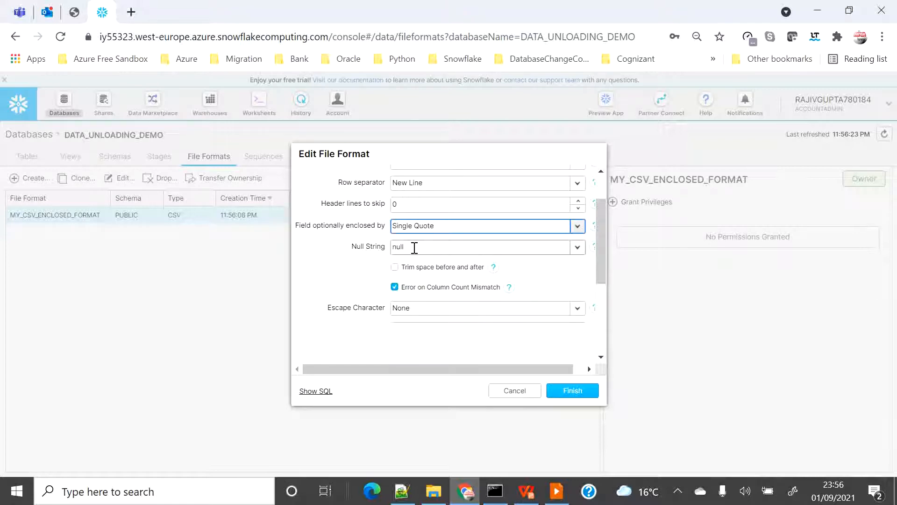
click(578, 247)
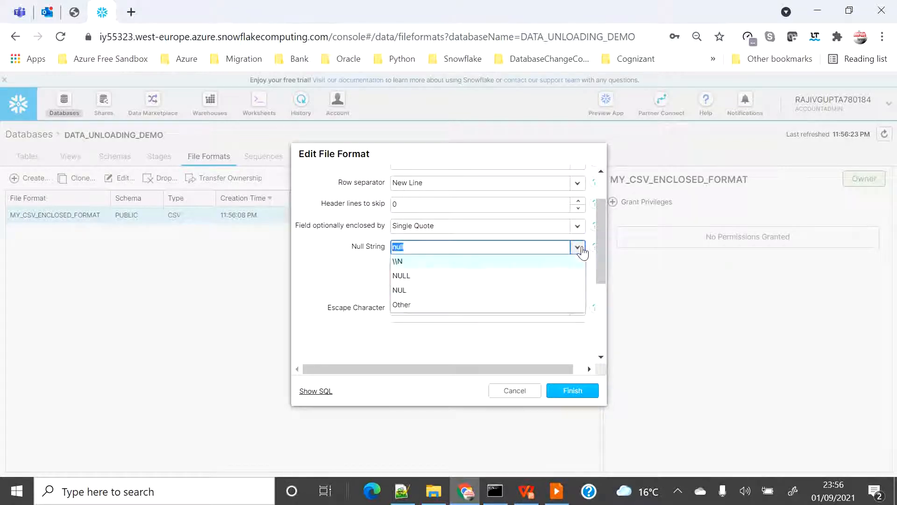
mouse_move(423, 280)
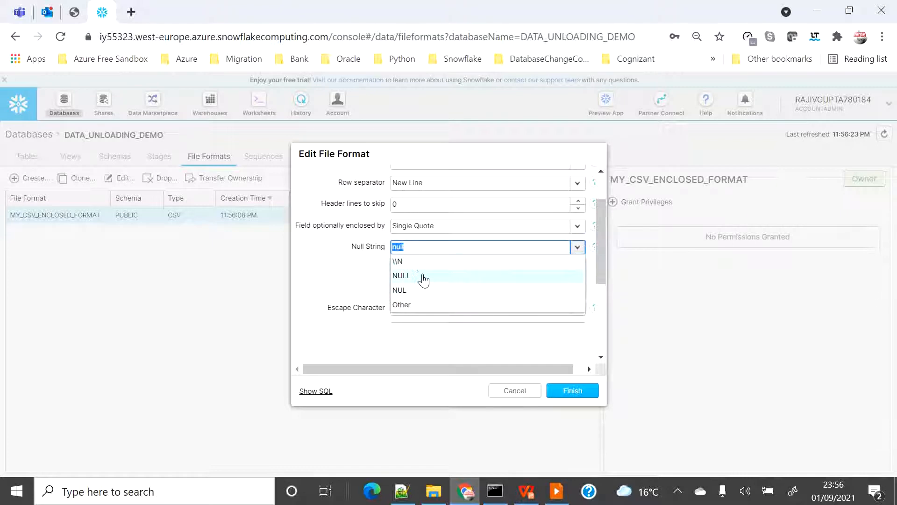
mouse_move(497, 288)
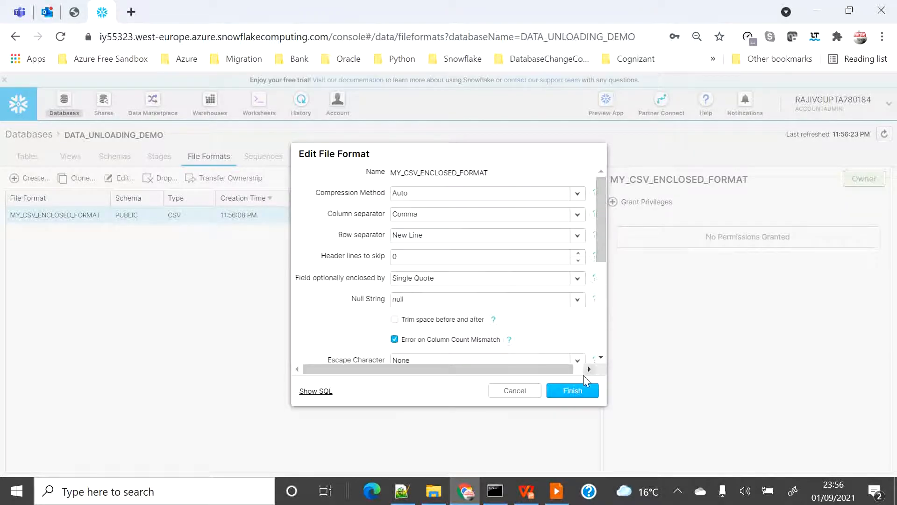
click(572, 391)
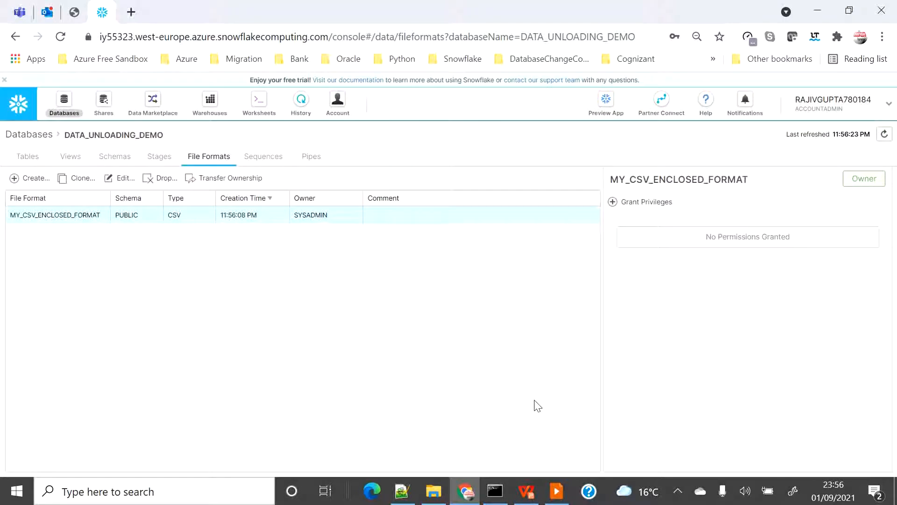
Create the internal unload stage, then COPY INTO it all 12 EMPLOYEE rows (191 bytes).
click(258, 103)
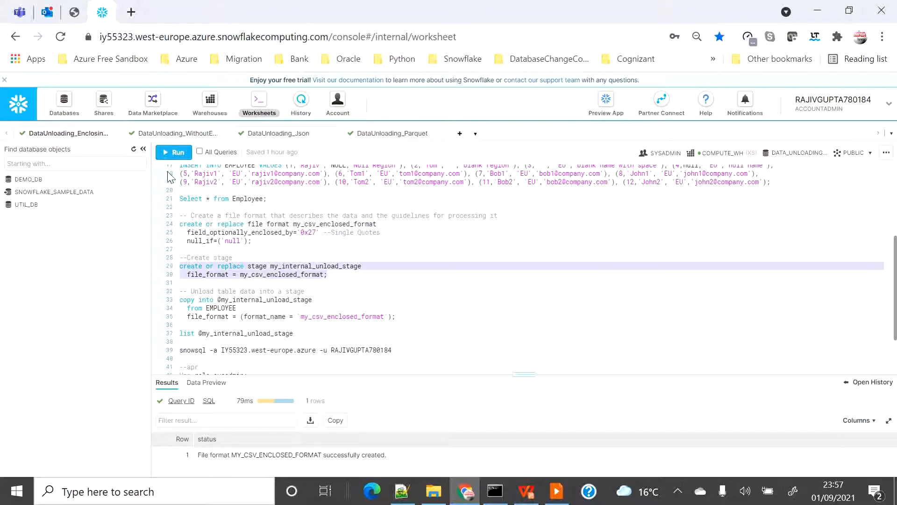
click(174, 152)
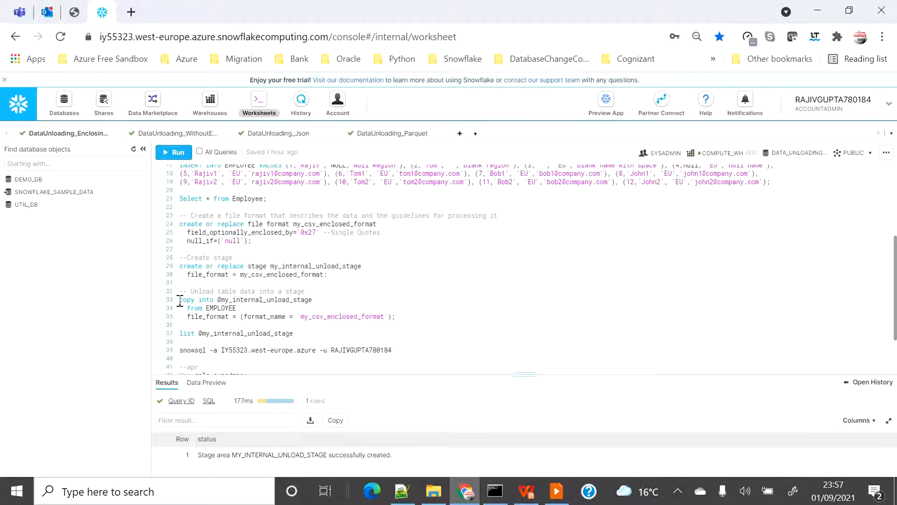
drag(180, 300, 395, 316)
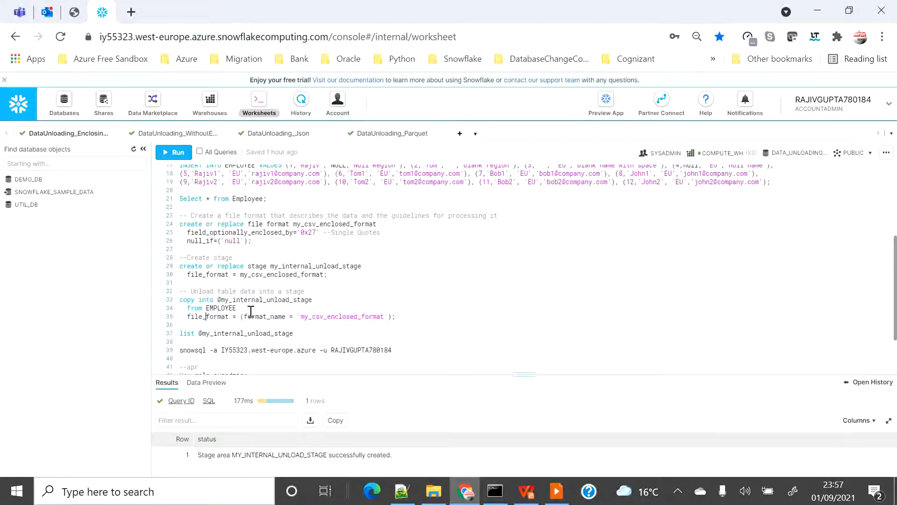
drag(179, 299, 237, 308)
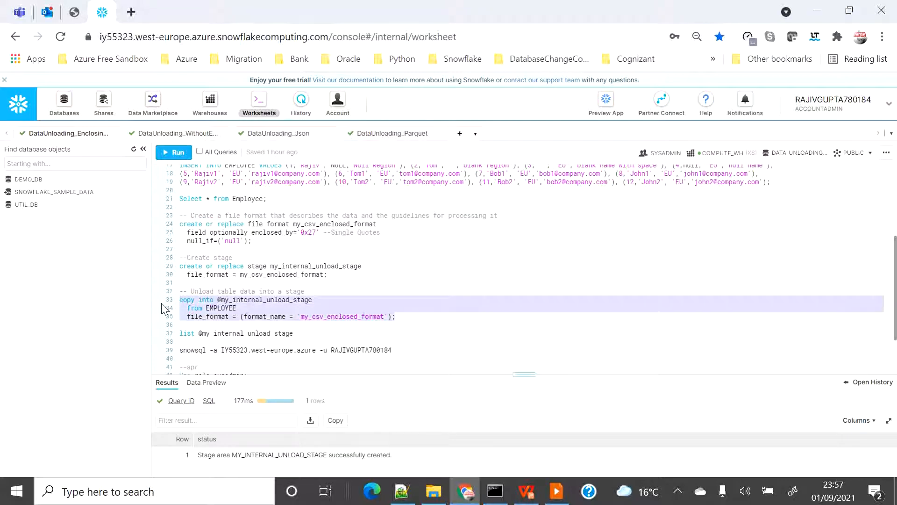
mouse_move(173, 152)
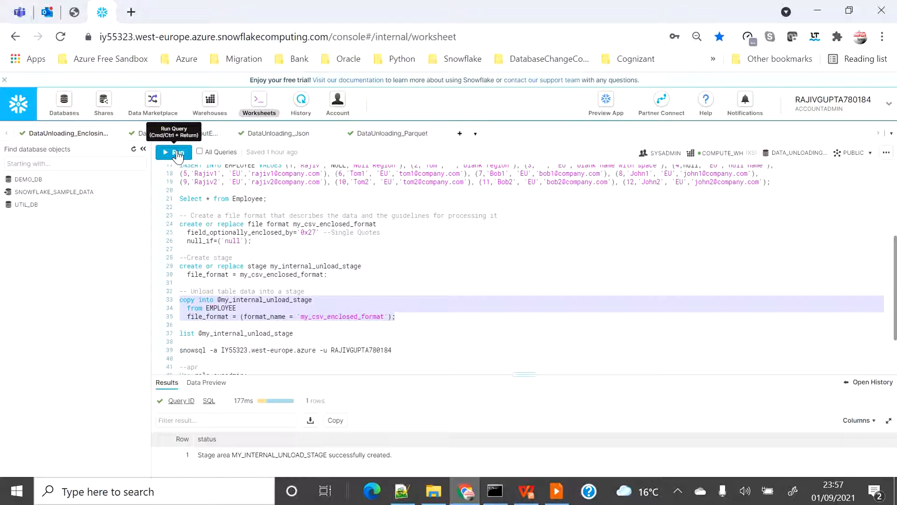
click(174, 152)
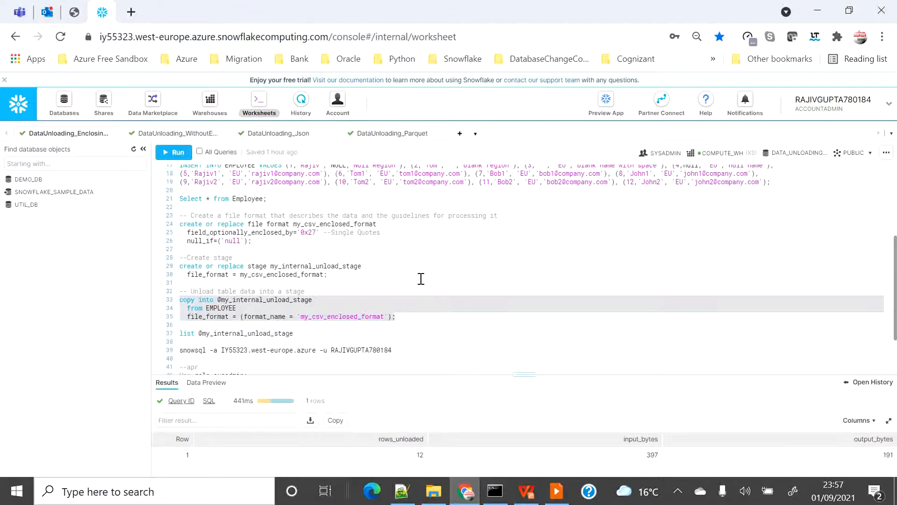
scroll(down, 3)
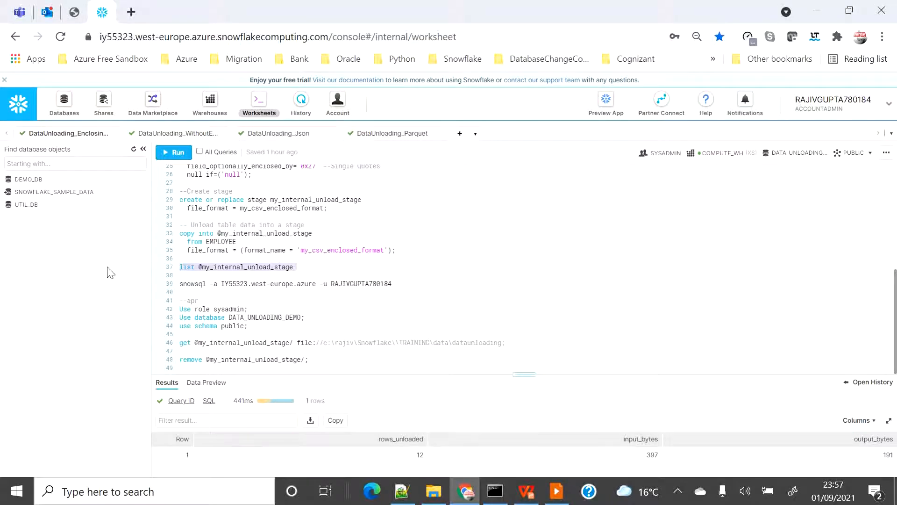
click(174, 152)
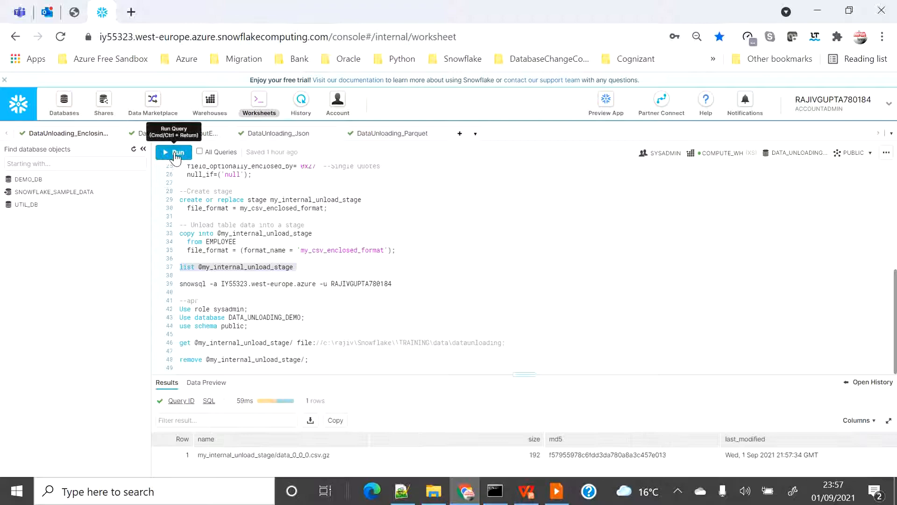
double_click(263, 455)
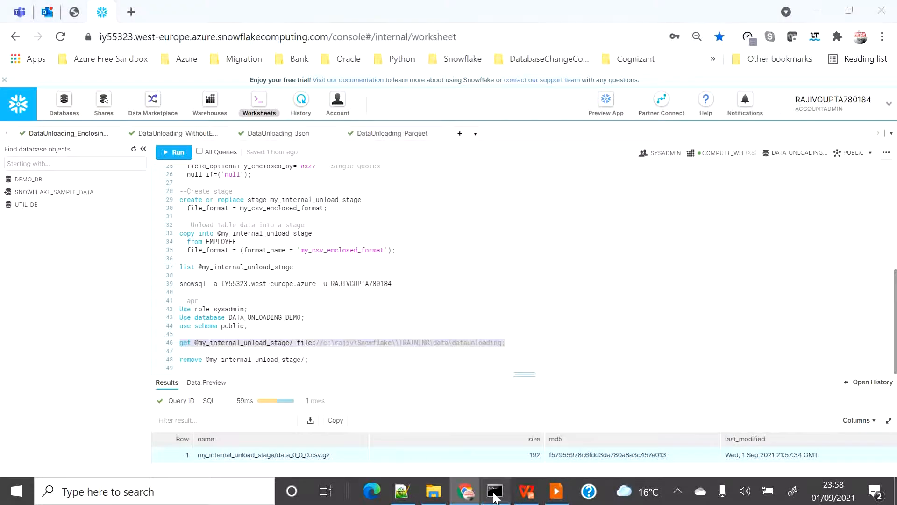
Download the staged data_0_0_0.csv.gz via SnowSQL get into c:\rajiv\Snowflake\TRAINING\data\dataunloading.
click(494, 491)
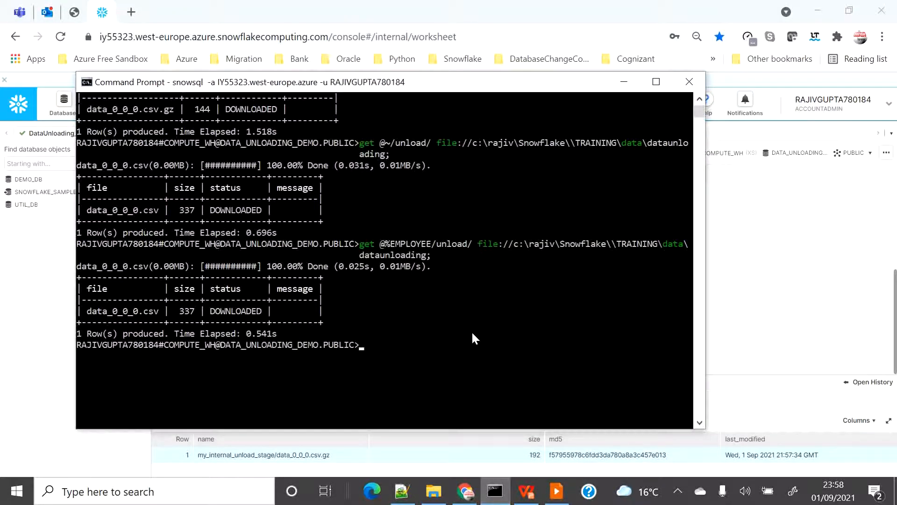
mouse_move(415, 340)
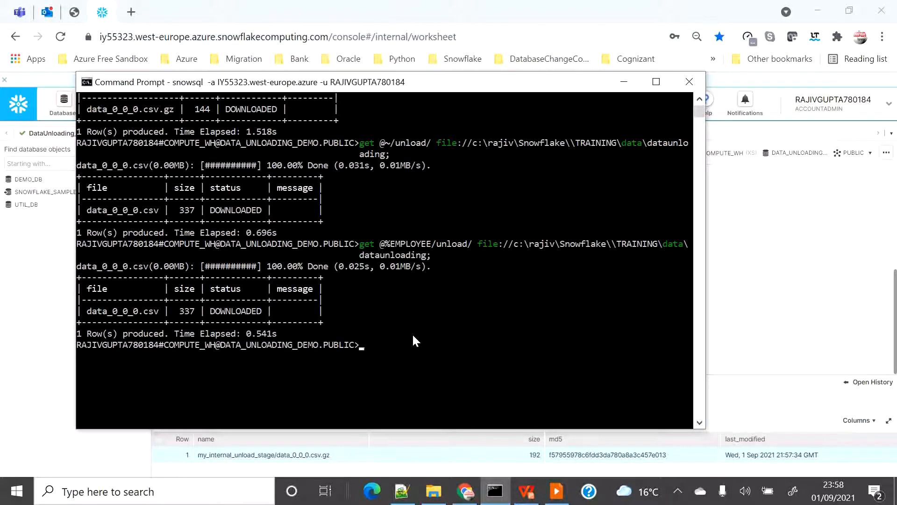
text(data_0_0_0.csv |  337)
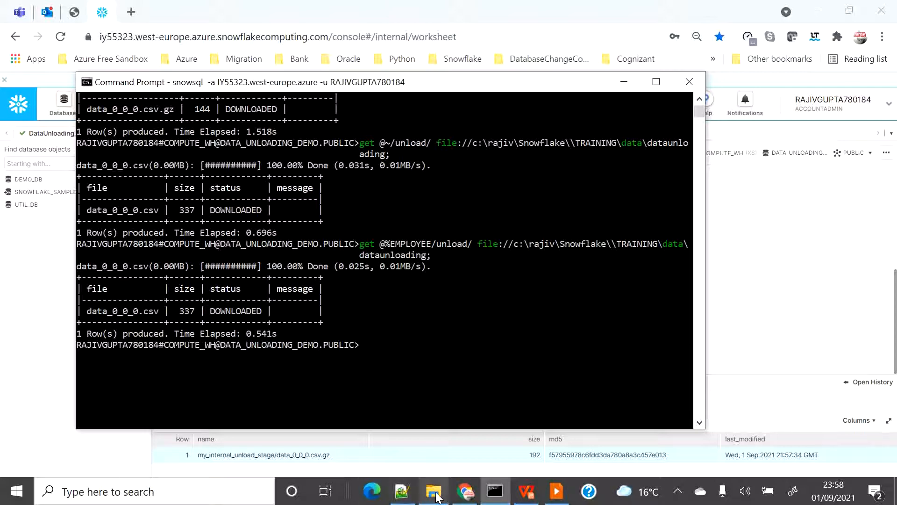
click(434, 491)
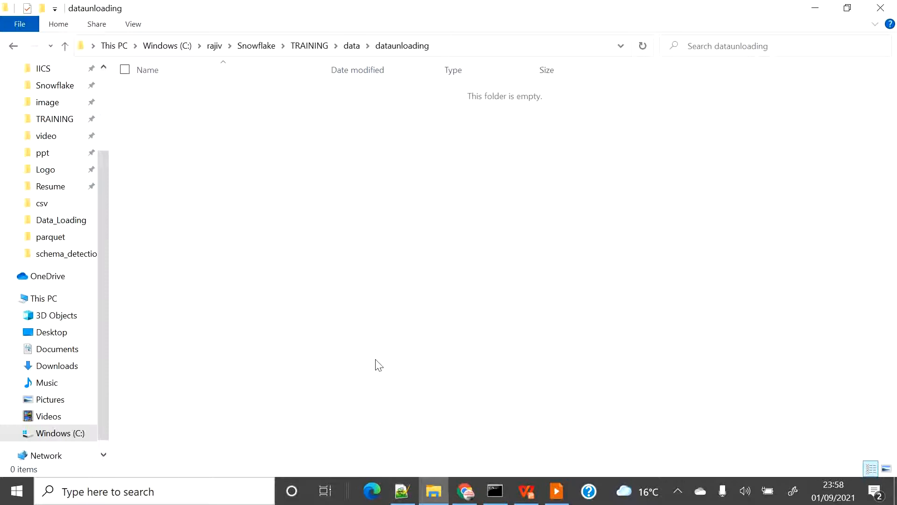
click(464, 491)
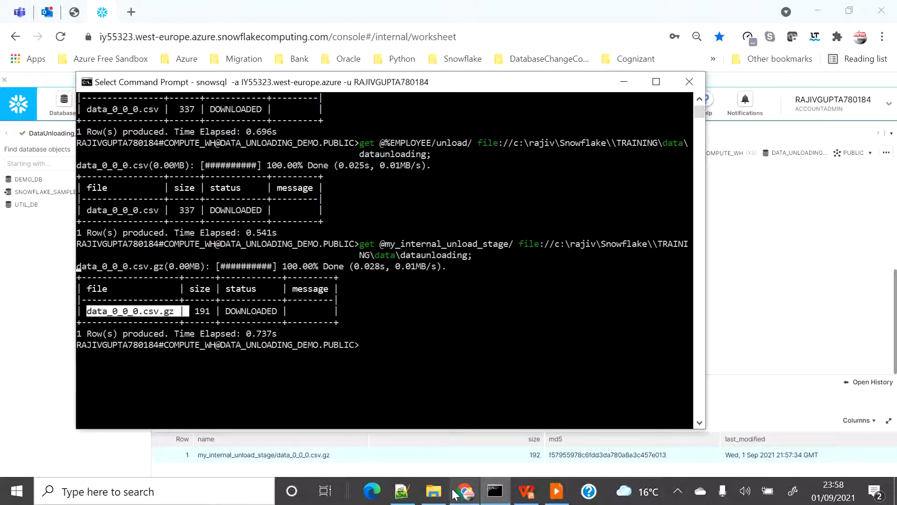
Unzip the downloaded archive with WinZip into a data_0_0_0.csv folder and open the extracted file's menu.
click(434, 492)
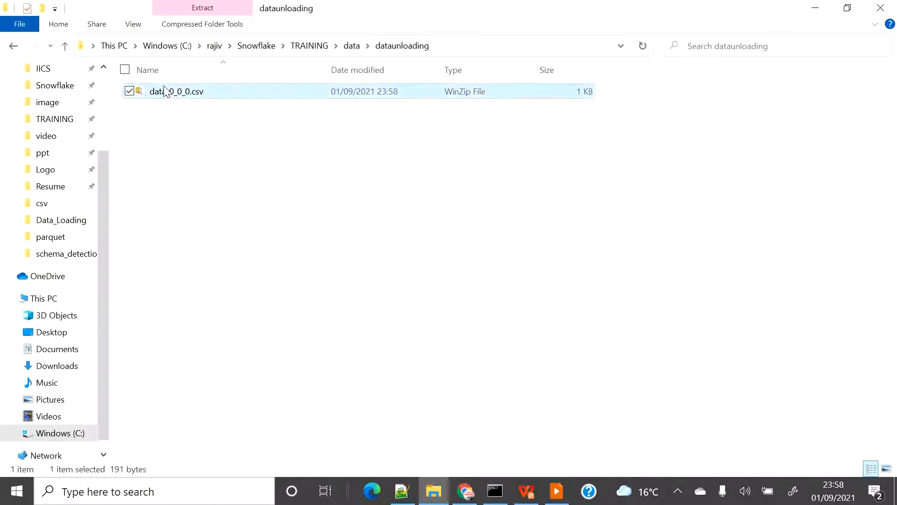
right_click(177, 92)
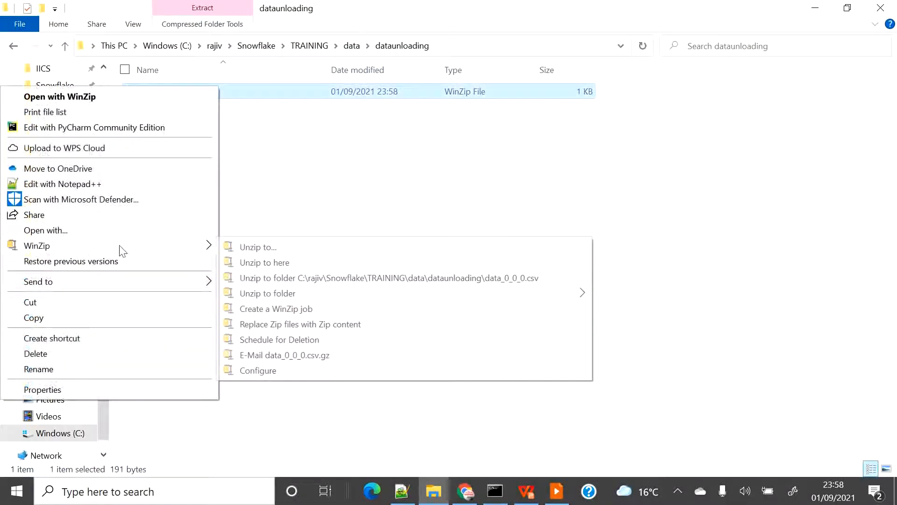
click(59, 96)
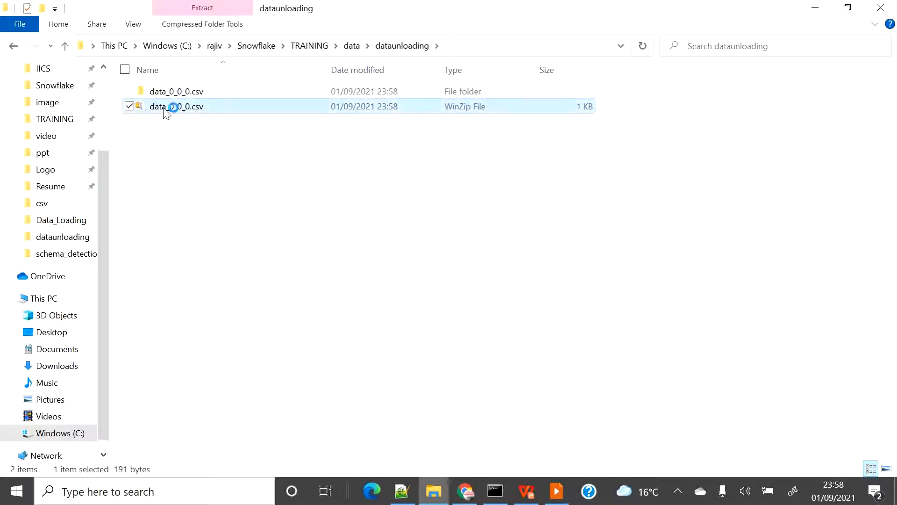
double_click(177, 106)
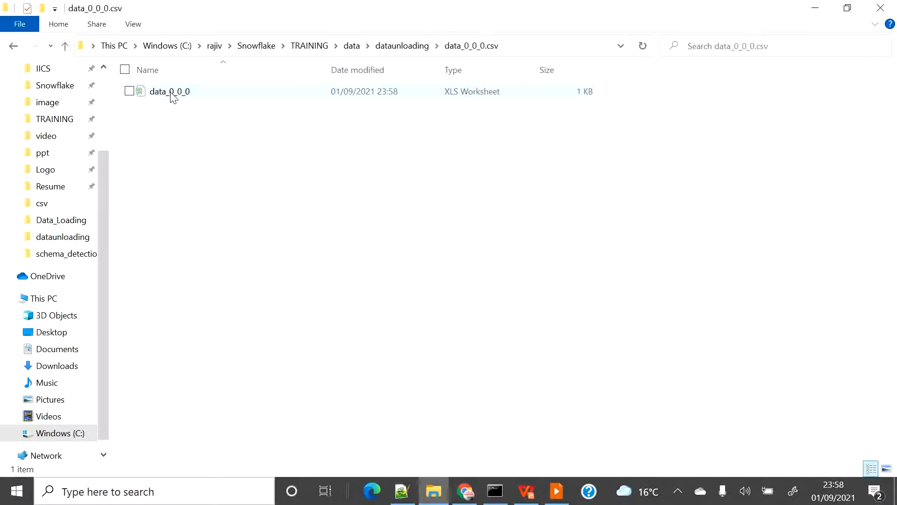
right_click(169, 91)
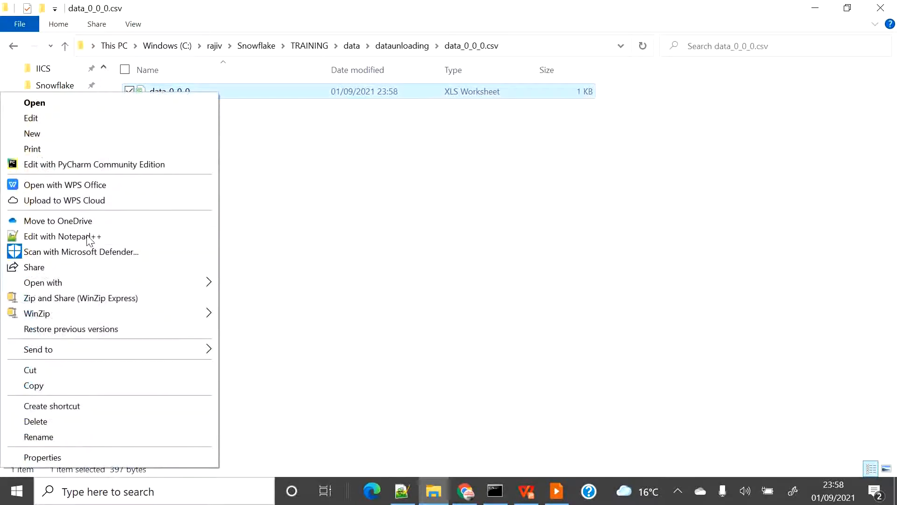
Open the downloaded CSV in Notepad++, inspect its quoted 'null', '' and ' ' values, then close it.
click(62, 235)
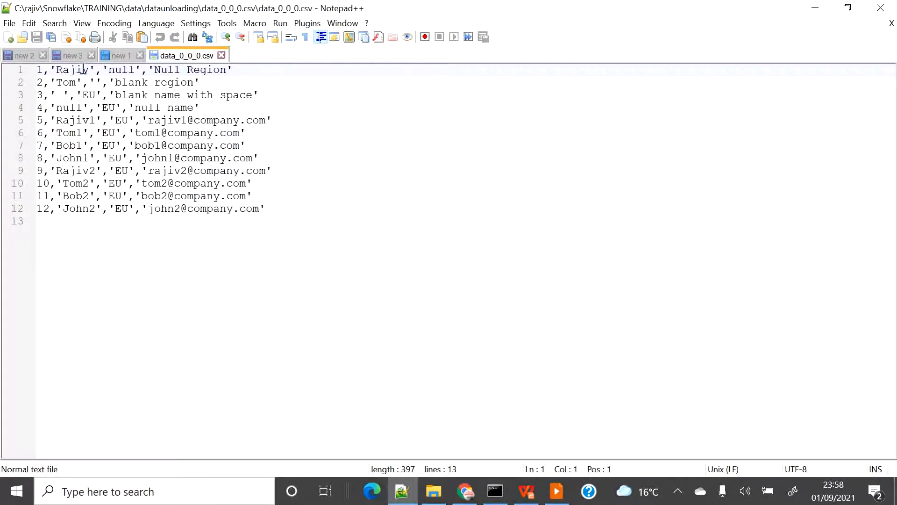
drag(36, 69, 97, 69)
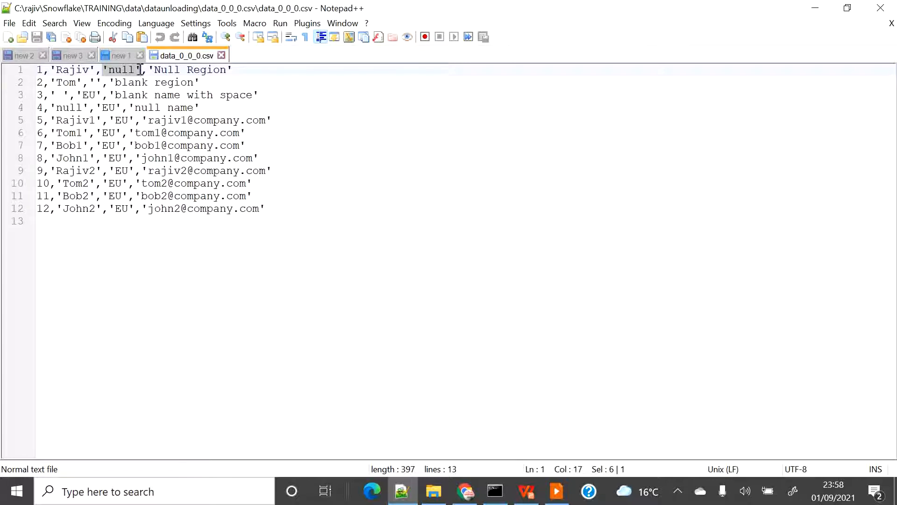
click(84, 81)
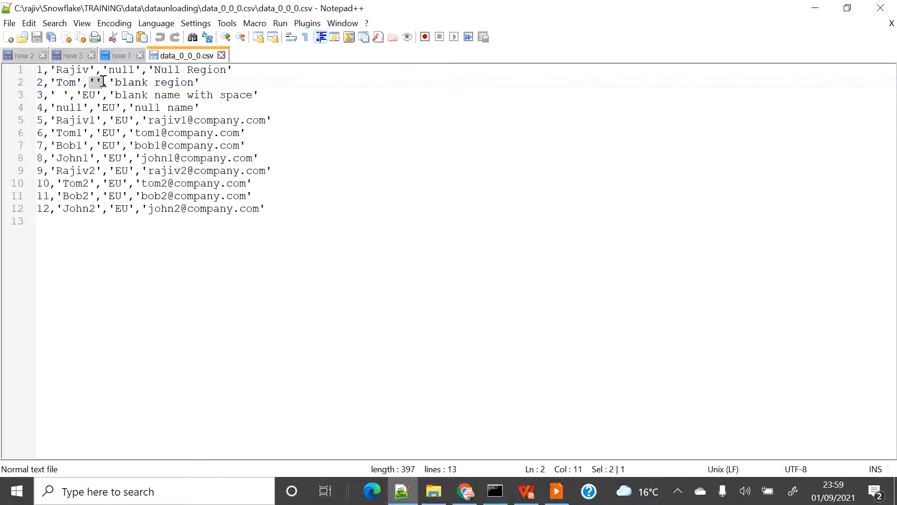
click(38, 95)
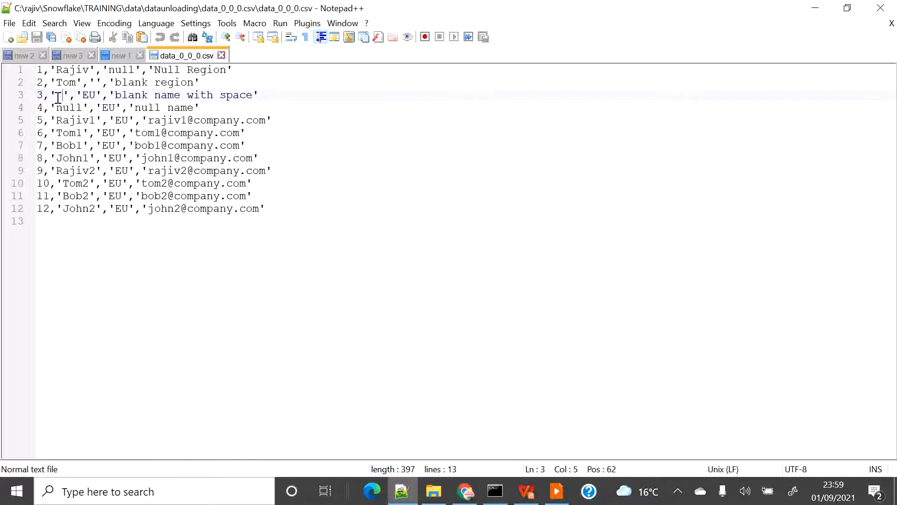
drag(54, 95, 68, 95)
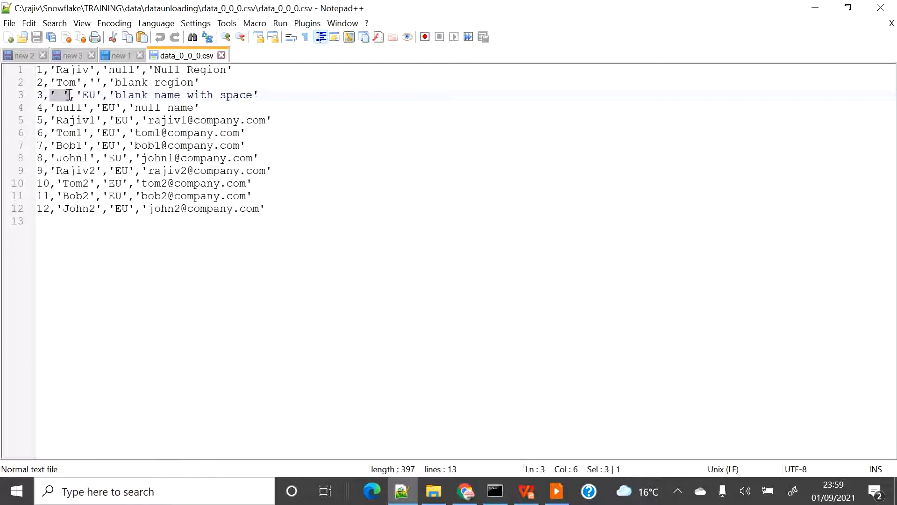
click(52, 108)
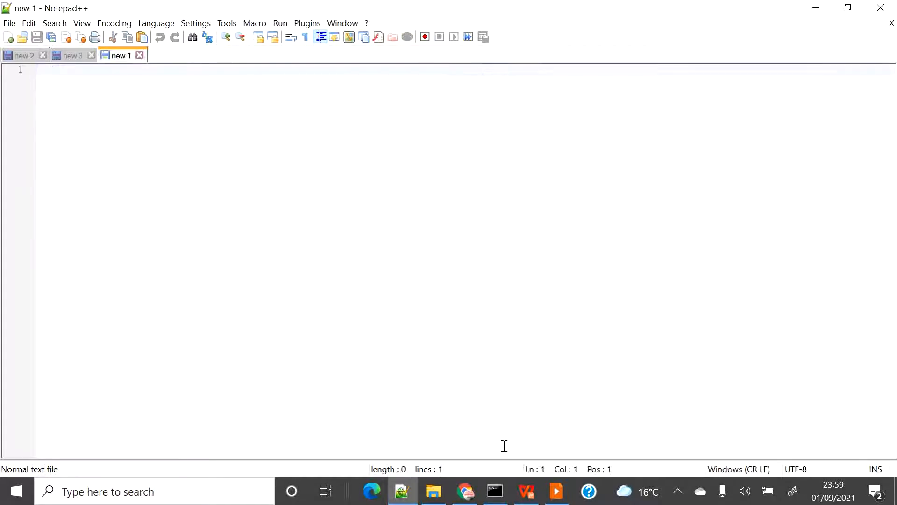
click(464, 491)
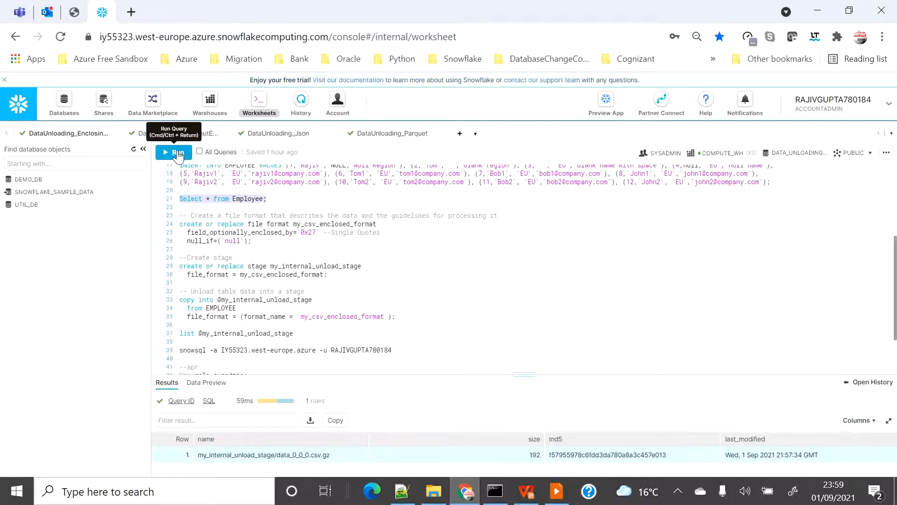
click(174, 152)
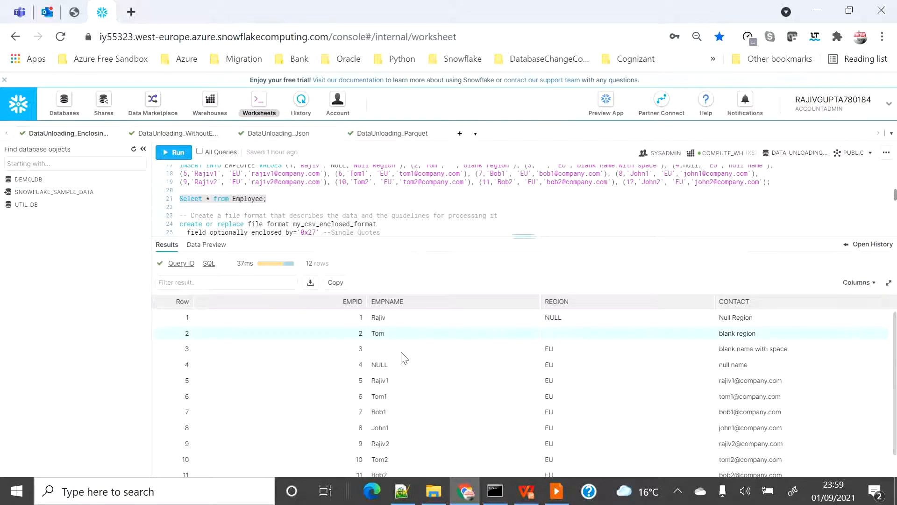
click(401, 349)
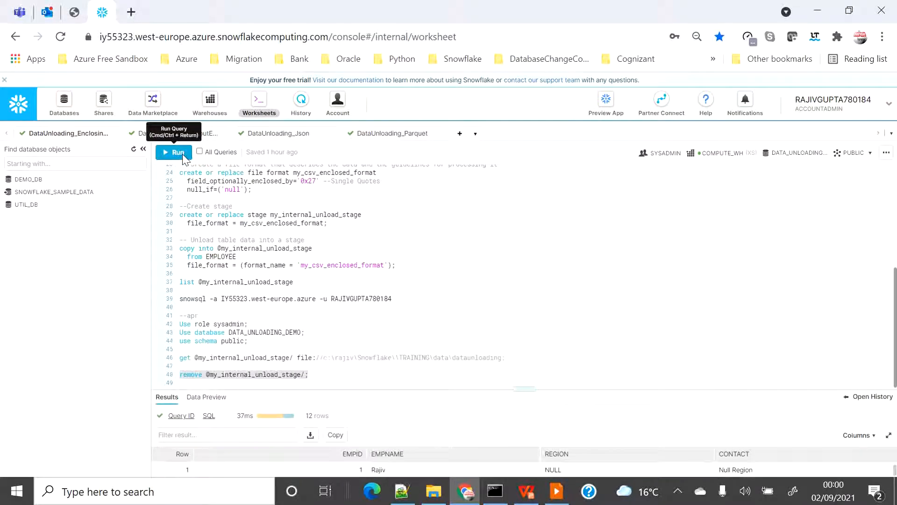
click(173, 152)
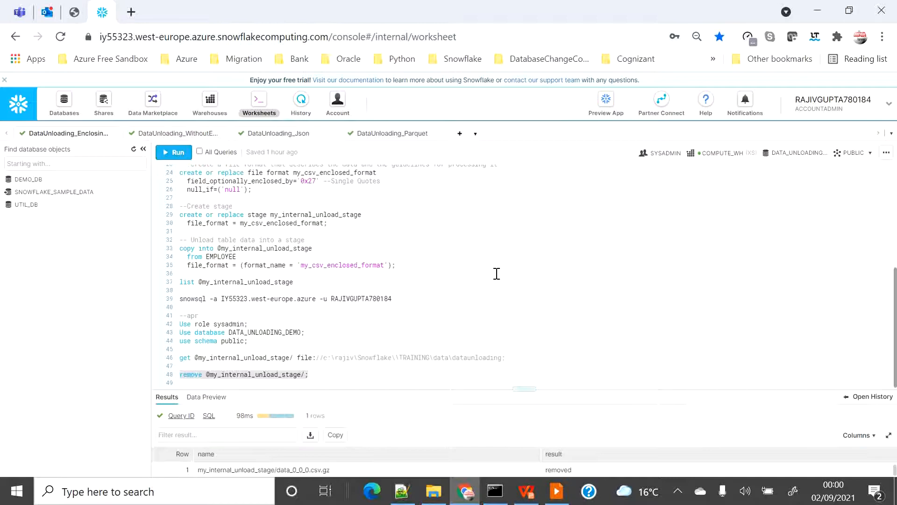